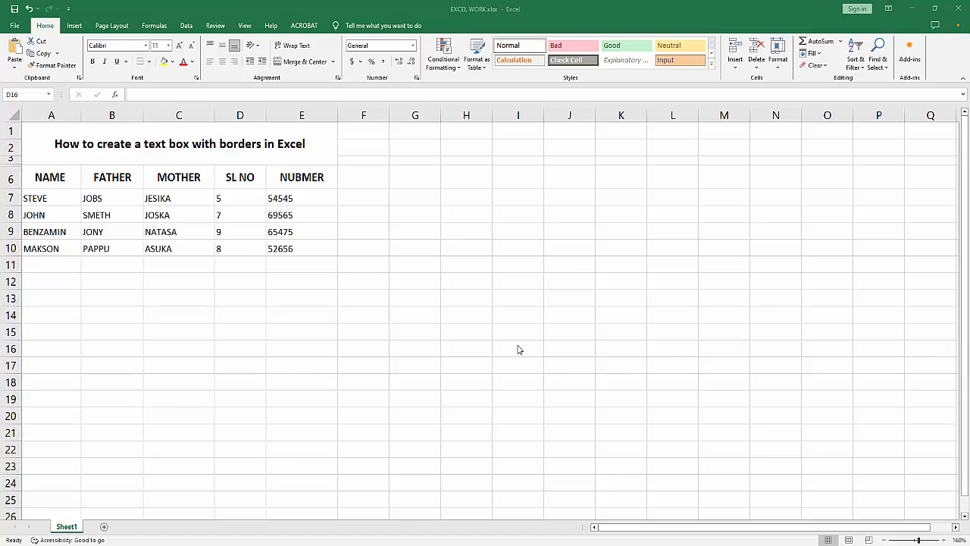
Step: Start text box drawing mode from the Insert ribbon
left_click(415, 330)
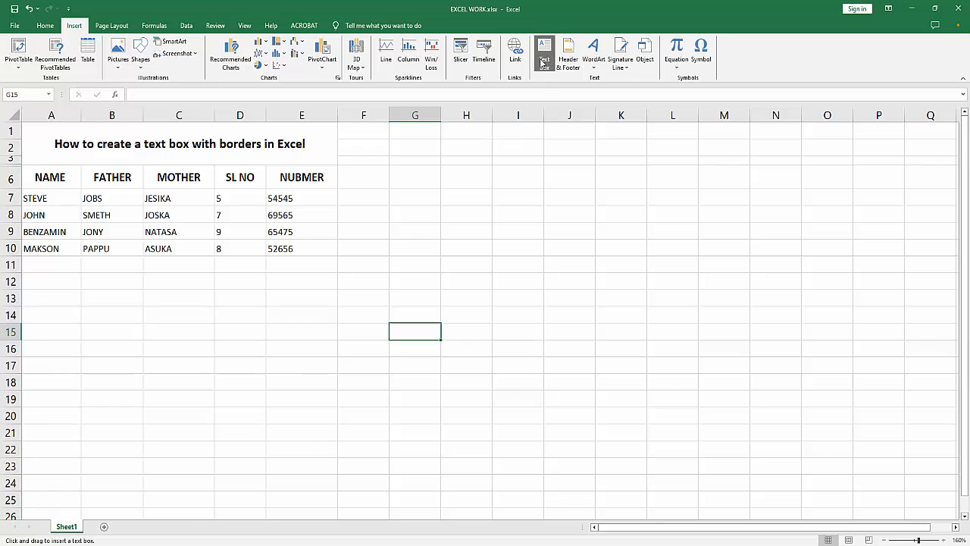
Step: Draw a text box right of the name table and enter 'PDF TUTORIAL' in it
left_click_drag(426, 235, 597, 358)
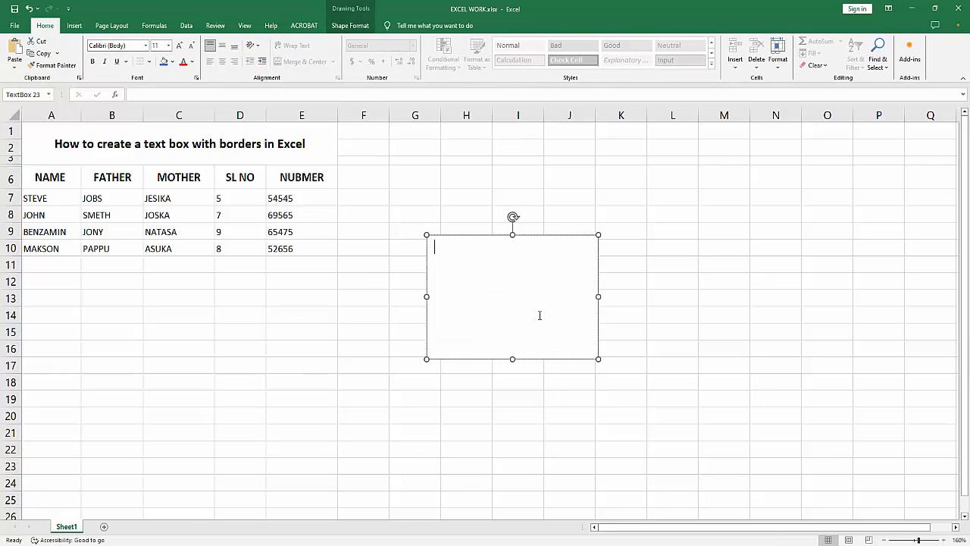
type("PDF")
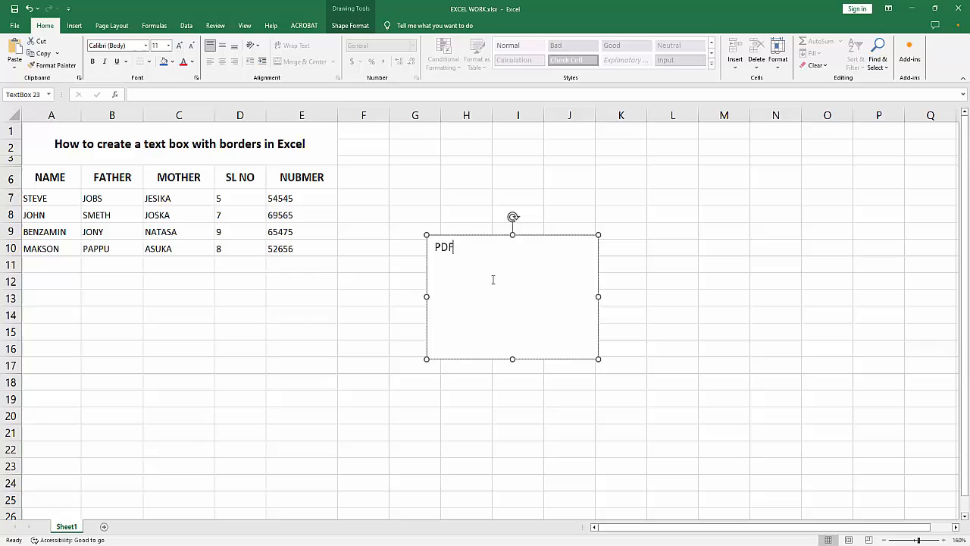
type("TUTOR")
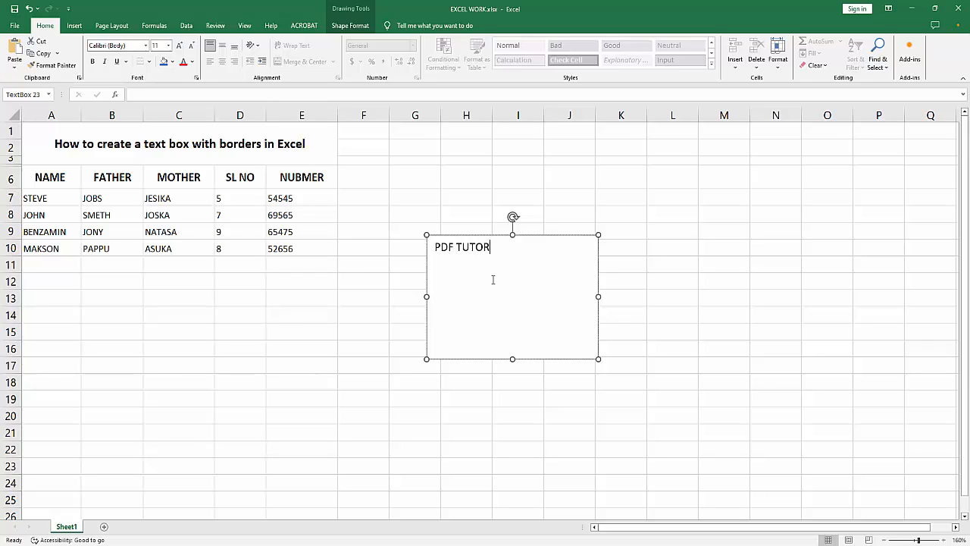
type("IAL")
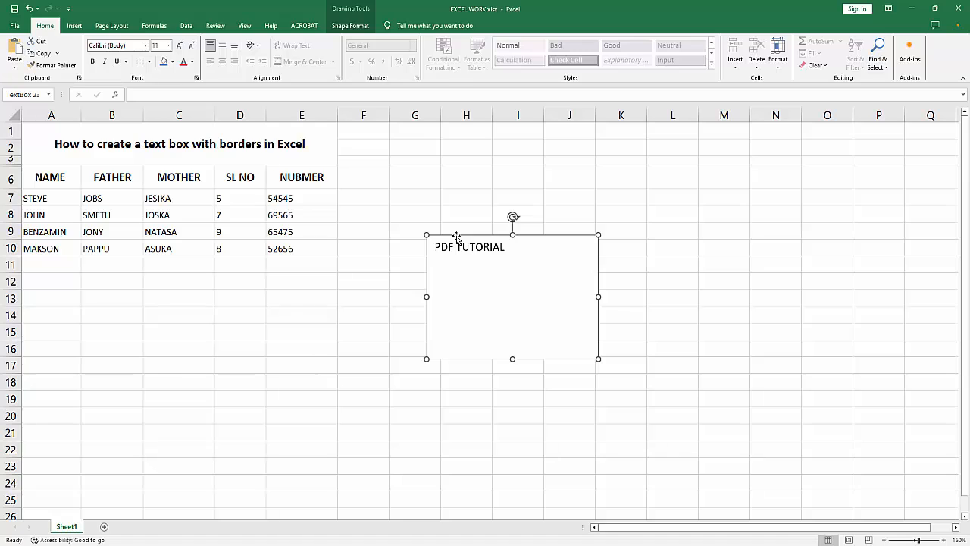
Step: Apply a black Shape Outline to the PDF TUTORIAL text box
left_click(350, 24)
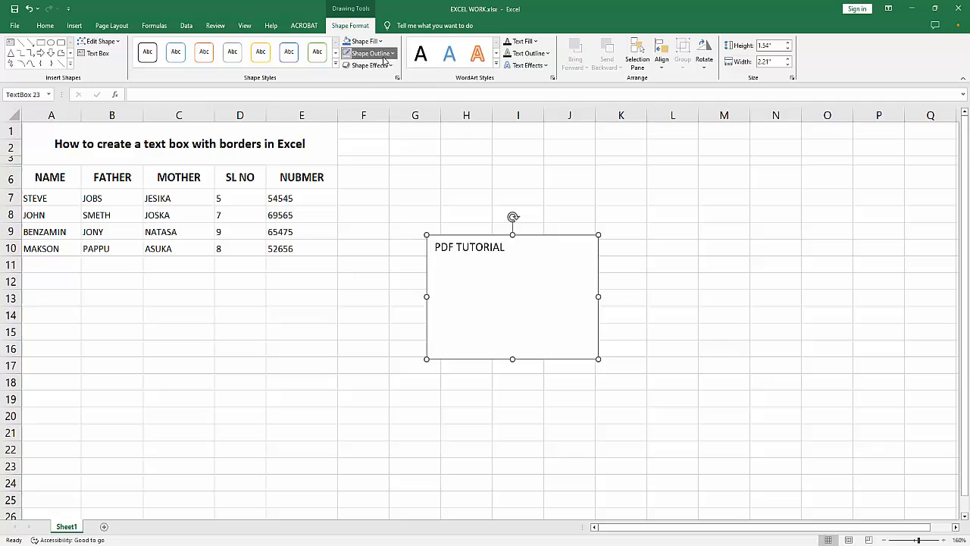
left_click(385, 53)
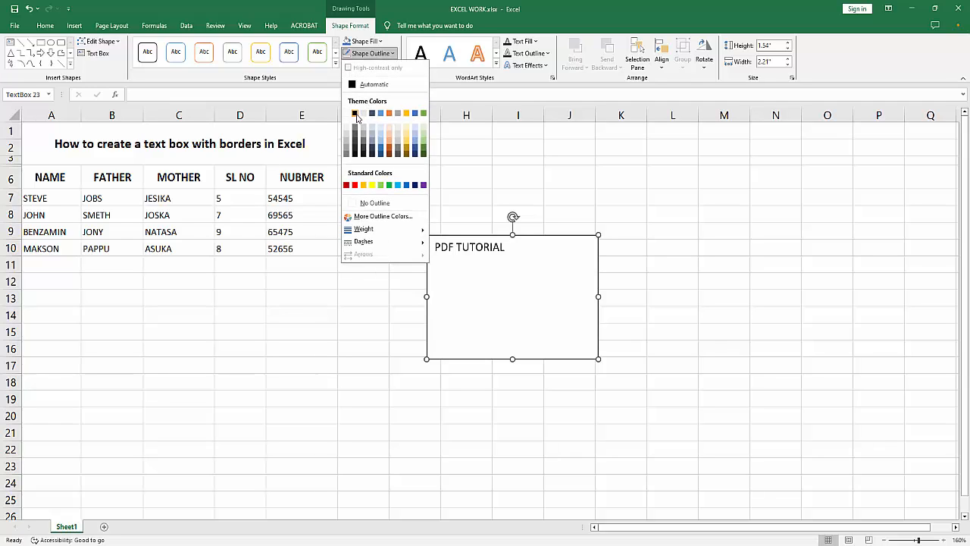
left_click(352, 112)
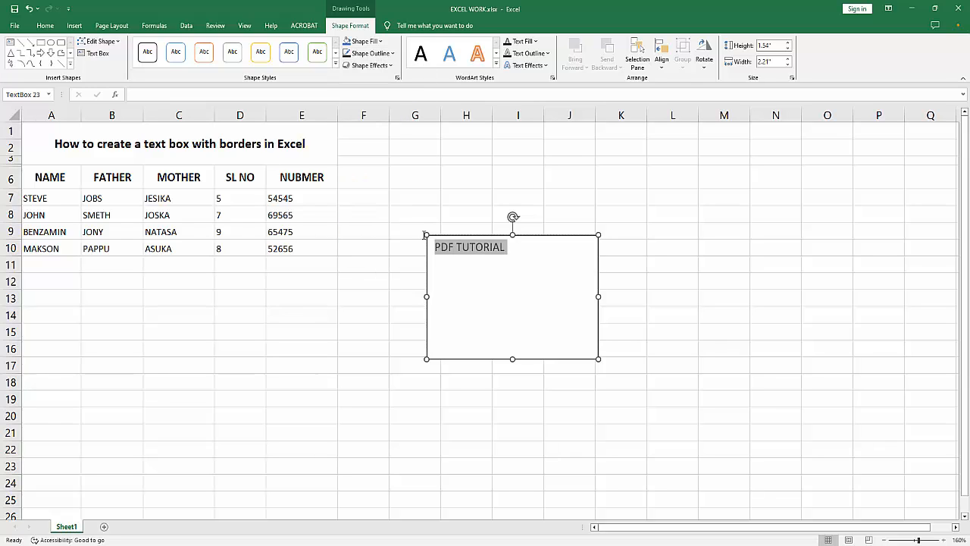
Step: Select the box text from the Home tab to enlarge it to size 24
left_click(45, 25)
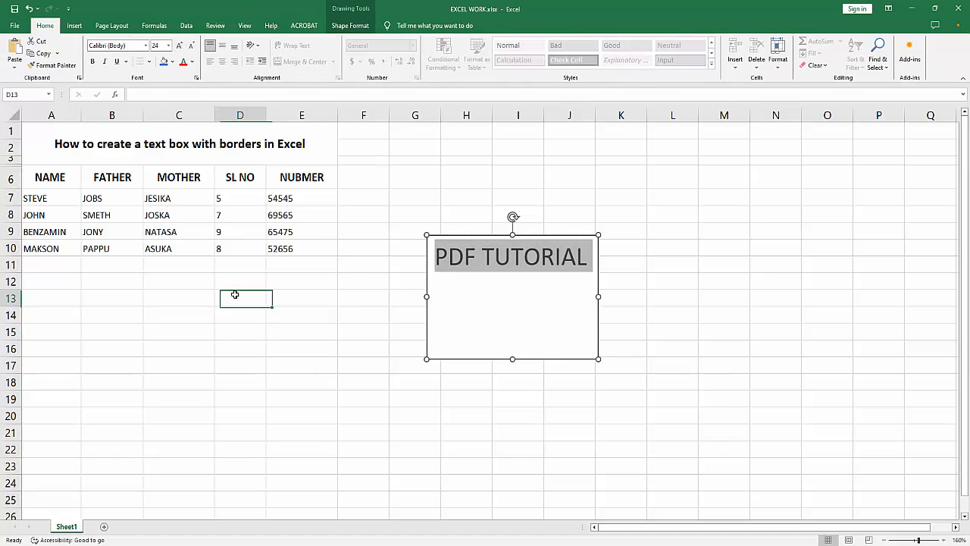
double_click(513, 256)
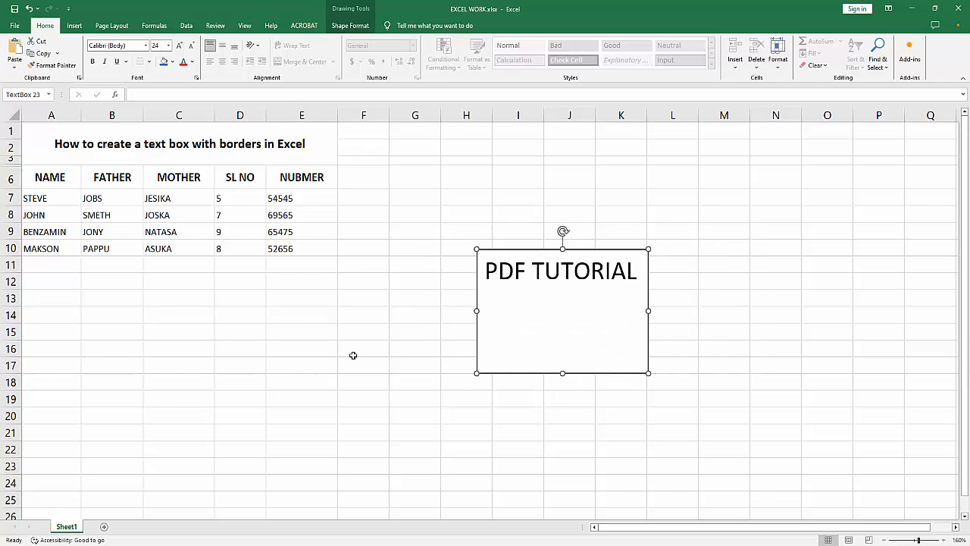
mouse_move(354, 349)
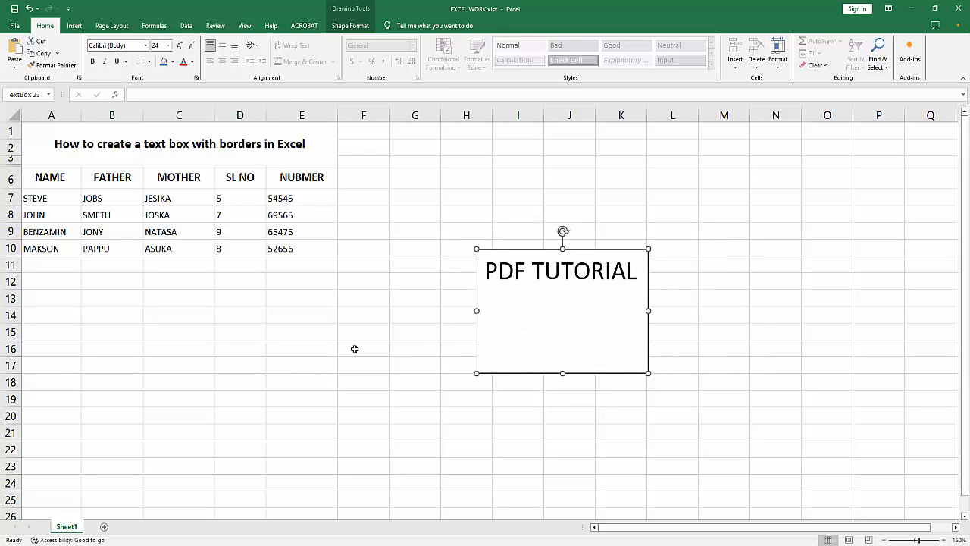